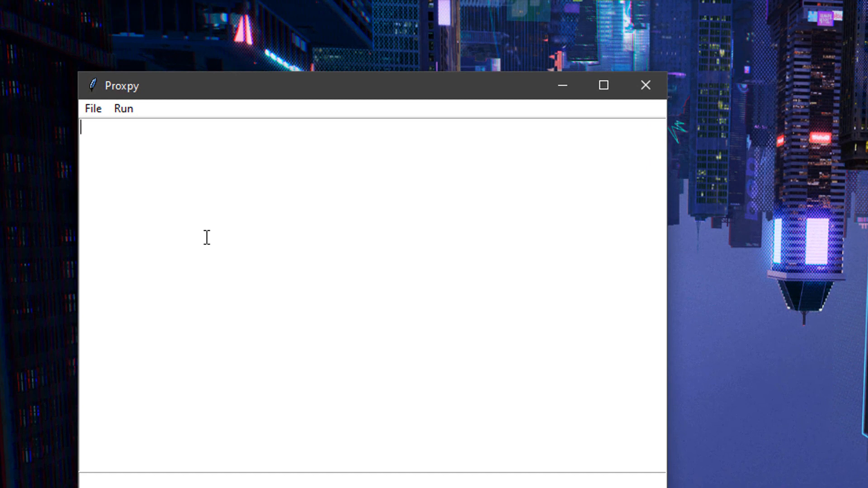
# - Enter print("hello"), then load the saved hi script so the editor shows print("hi")
pyautogui.write('print("hello")')
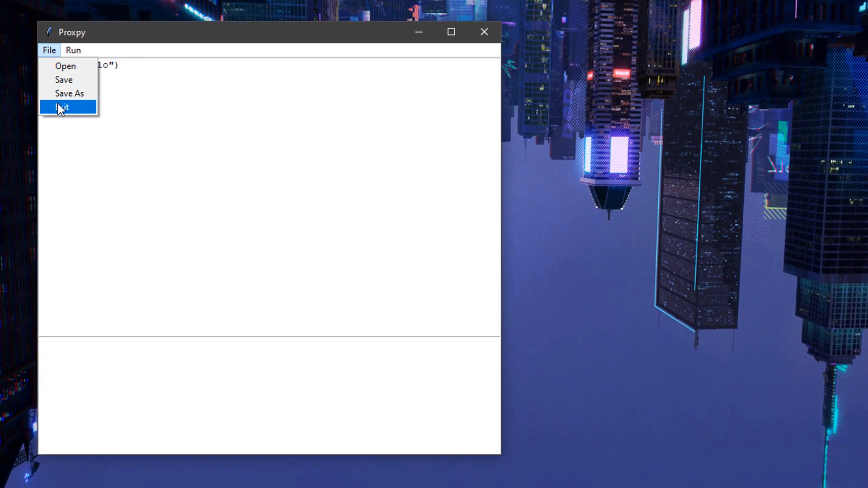
pyautogui.moveTo(62, 79)
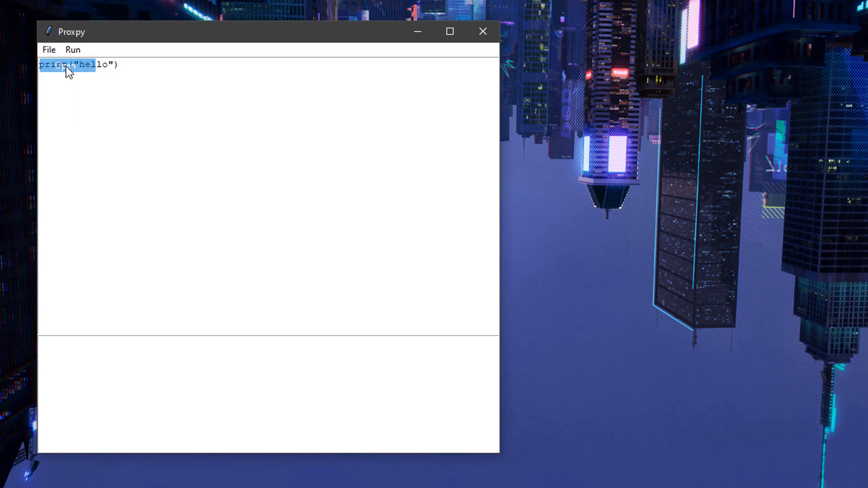
pyautogui.click(49, 49)
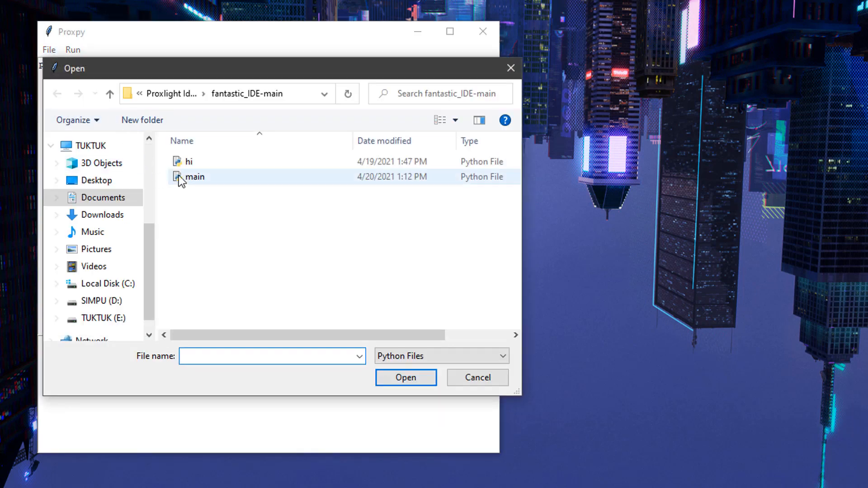
pyautogui.doubleClick(194, 176)
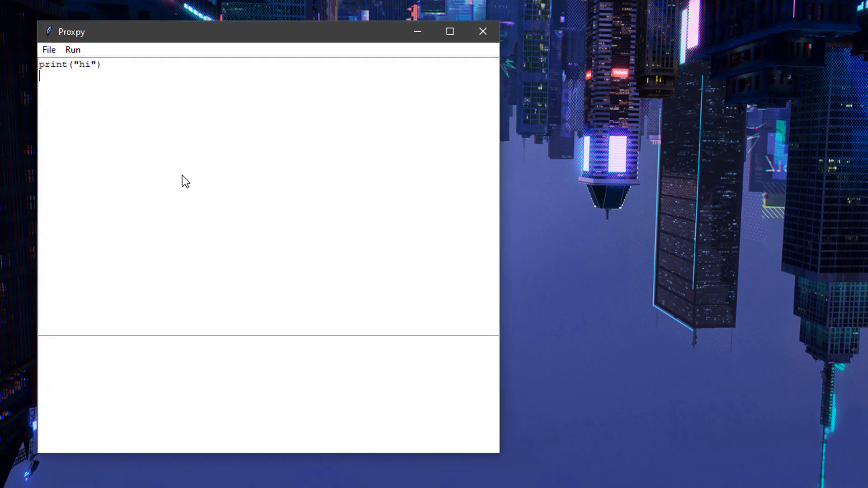
pyautogui.tripleClick(70, 65)
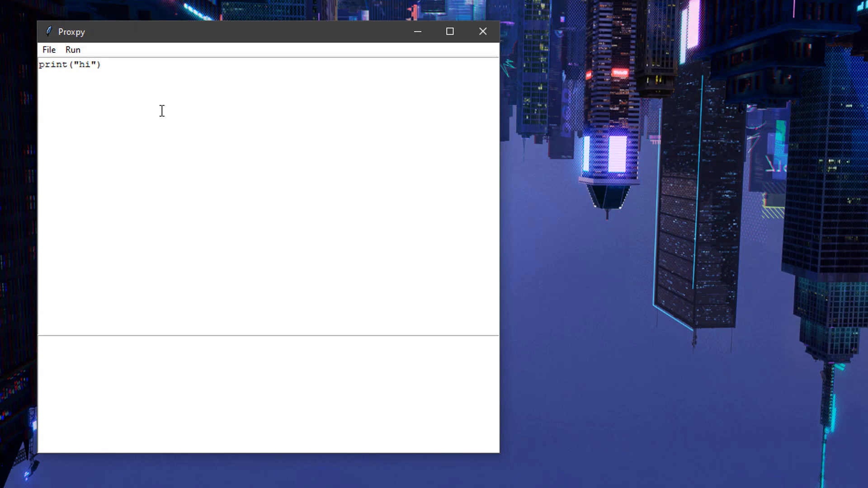
pyautogui.press('Enter')
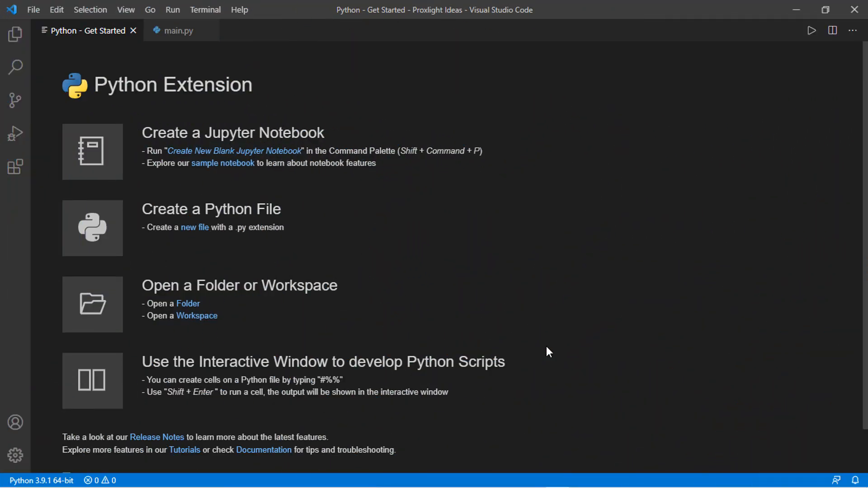
pyautogui.moveTo(100, 227)
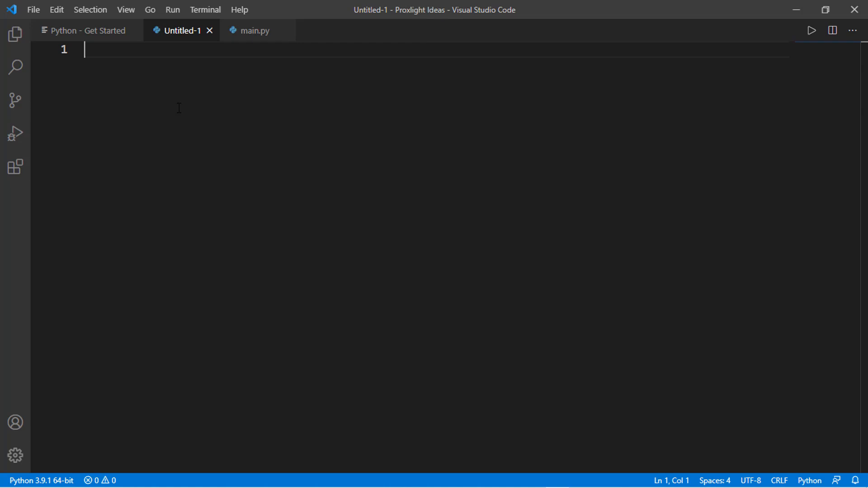
# - Start a while True: loop with an indented line assigning a from input
pyautogui.press('Enter')
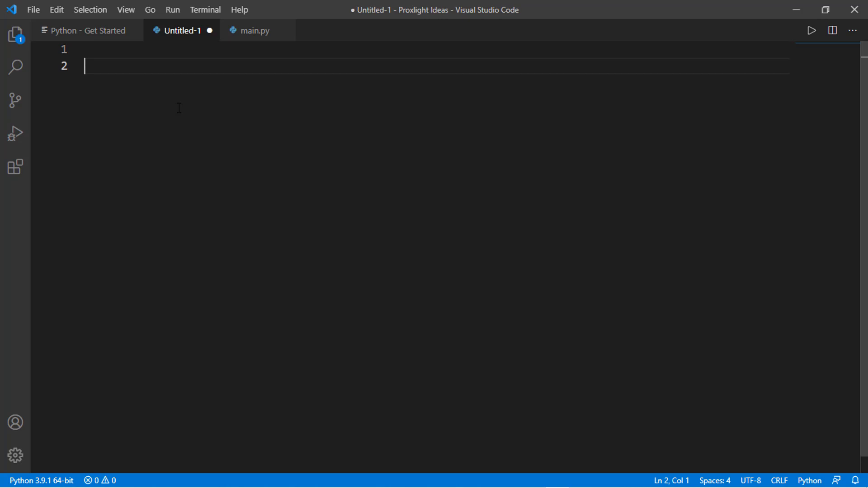
pyautogui.write('while True:')
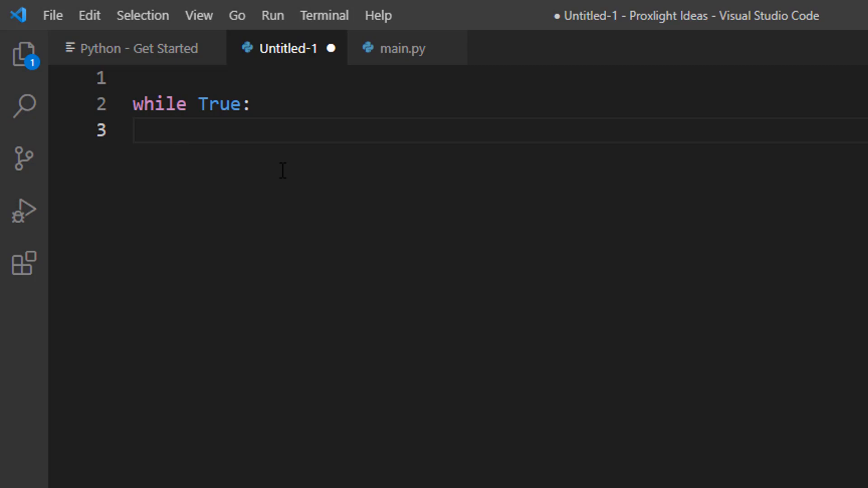
pyautogui.write('a=')
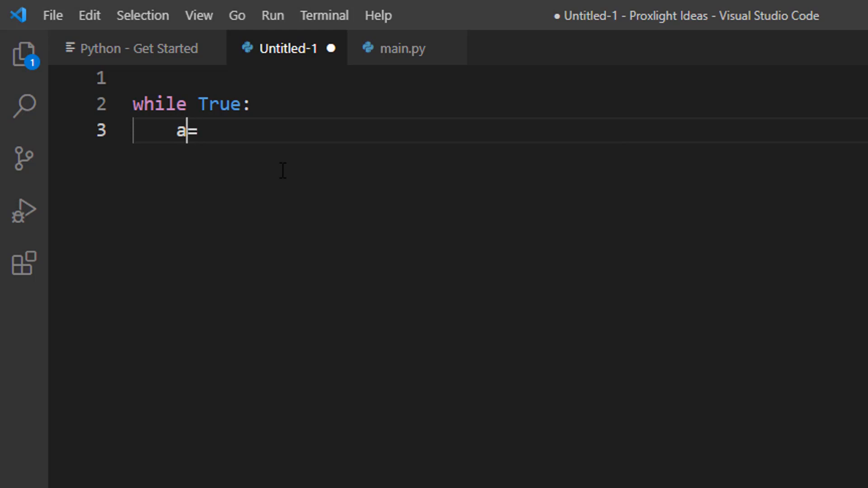
pyautogui.write('" "')
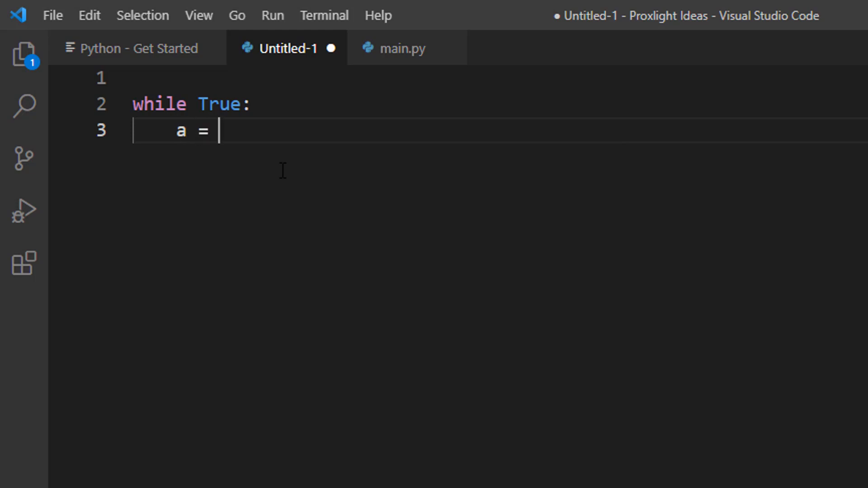
pyautogui.write('input')
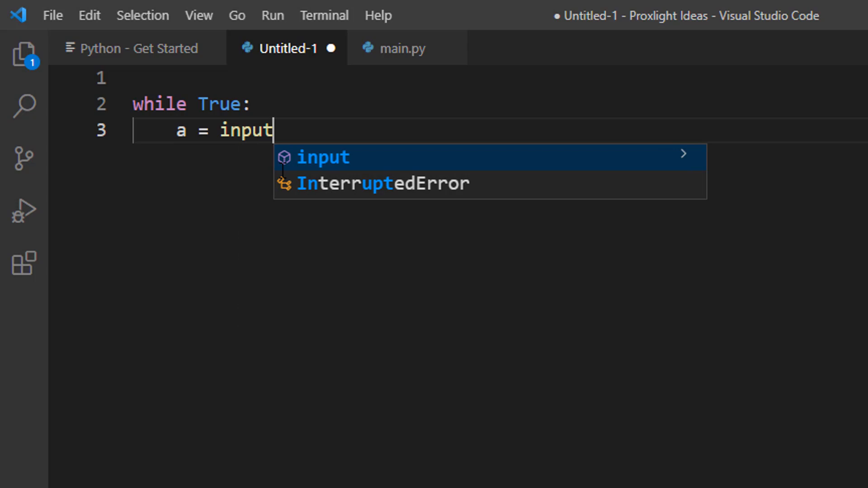
pyautogui.press('Escape')
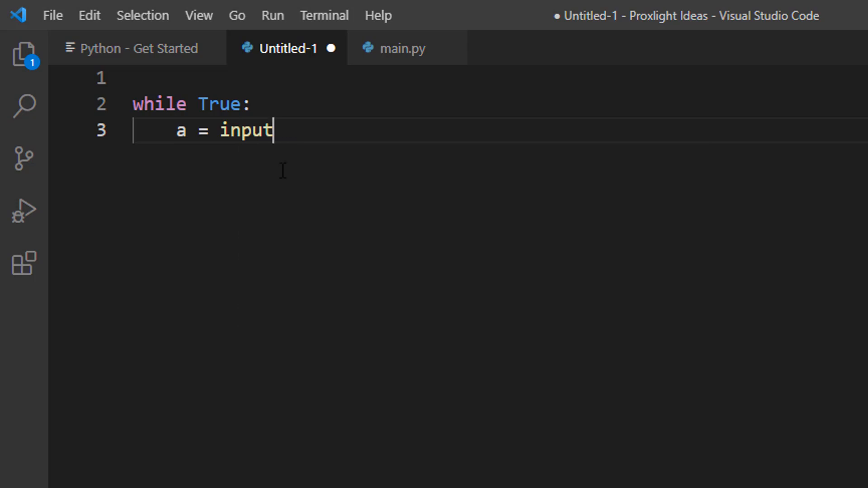
# - Complete a = input("code >>>") and begin the next indented line
pyautogui.write('()')
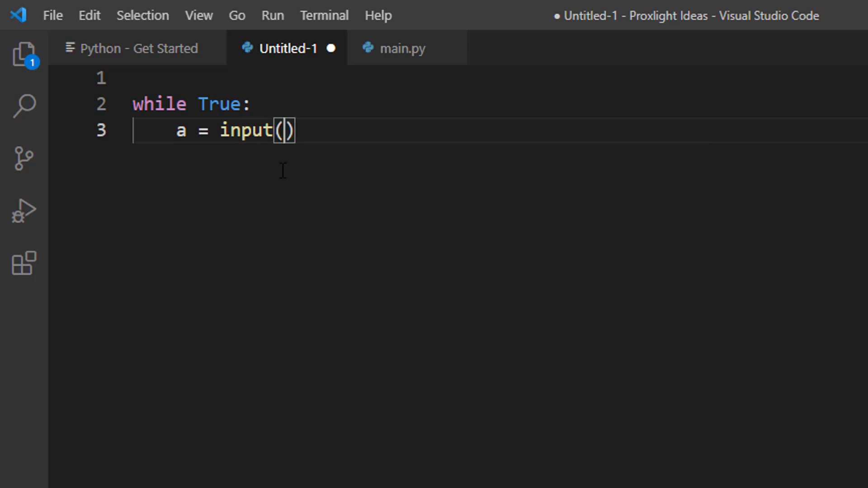
pyautogui.write('""')
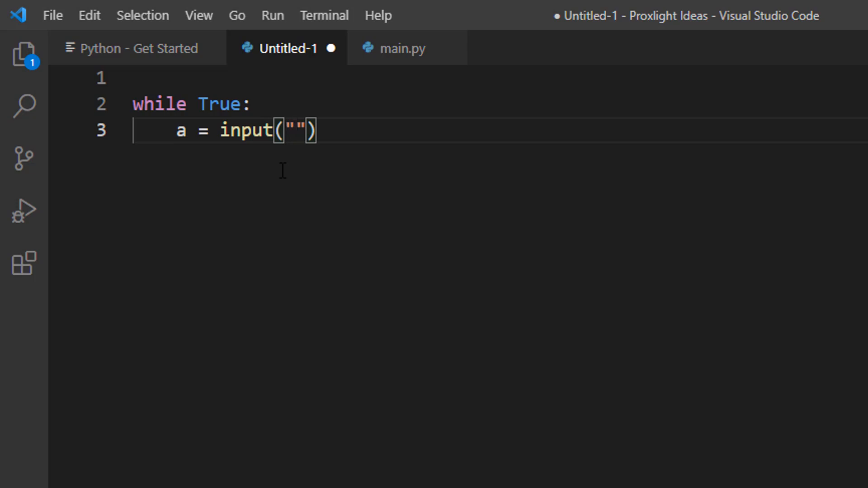
pyautogui.write('cod')
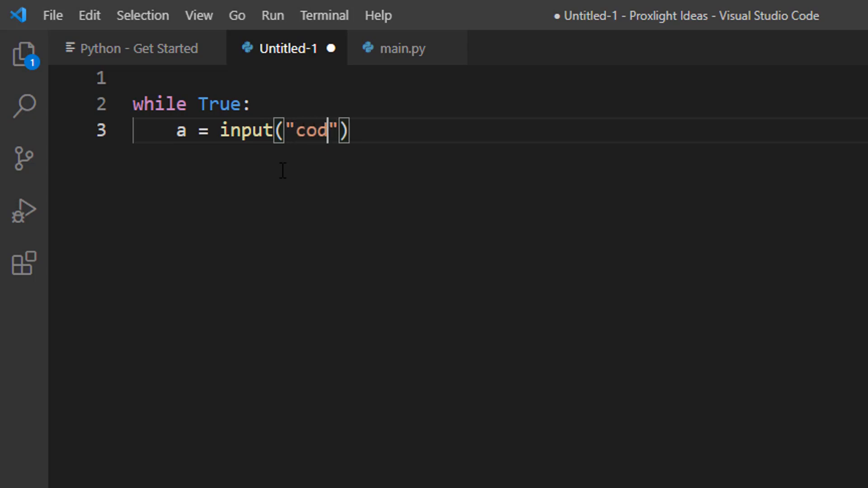
pyautogui.write('e')
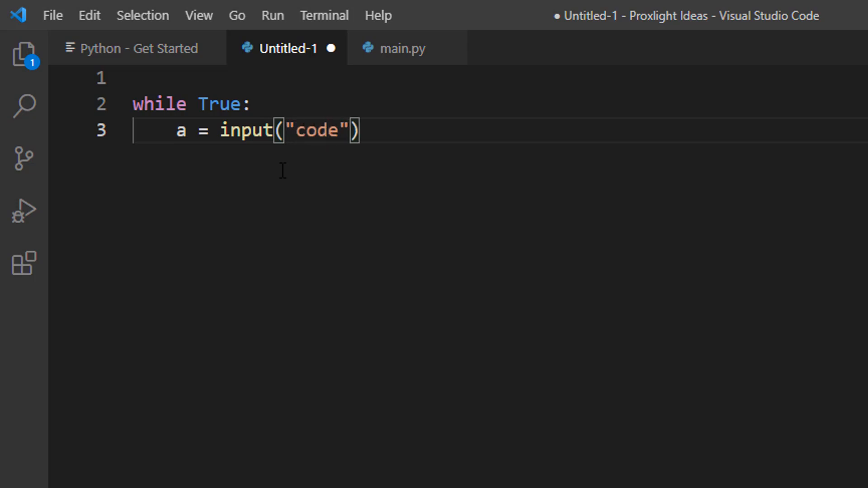
pyautogui.write('>>>')
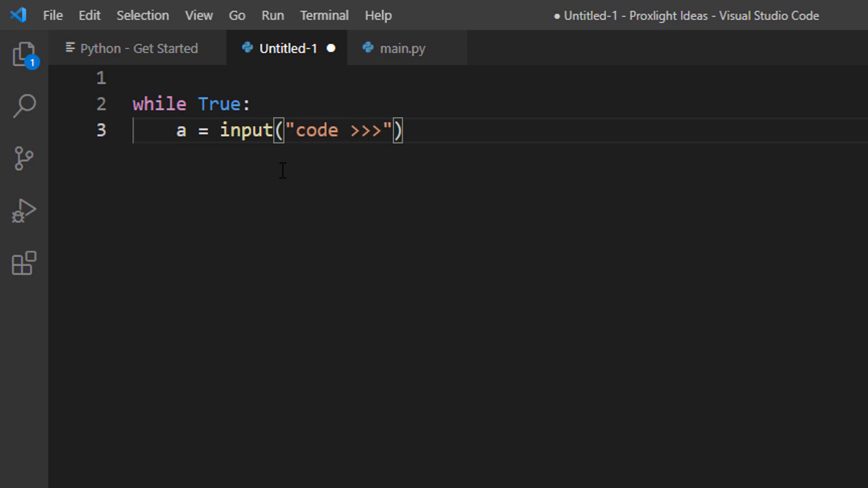
pyautogui.press('enter')
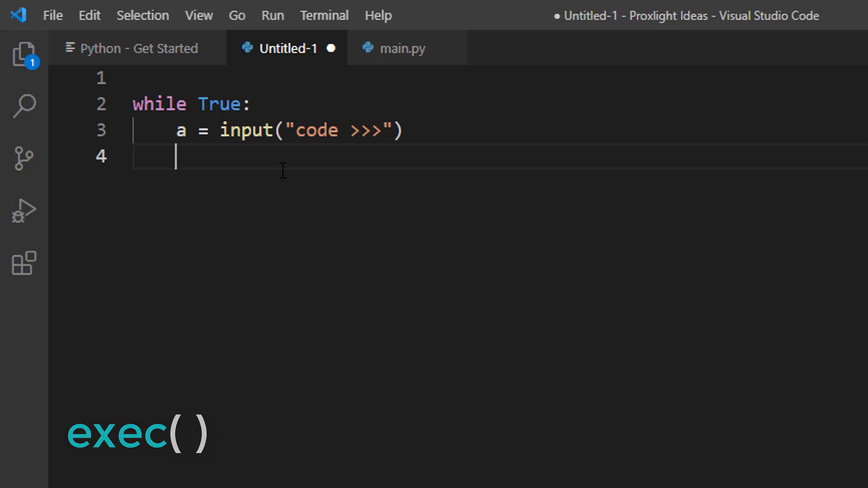
# - Add exec(a) as the loop's fourth line to execute the entered code
pyautogui.write('exec')
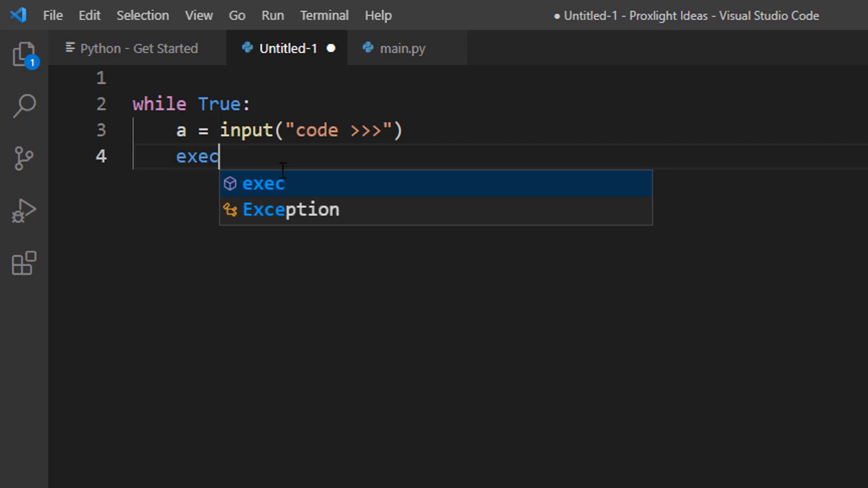
pyautogui.press('Escape')
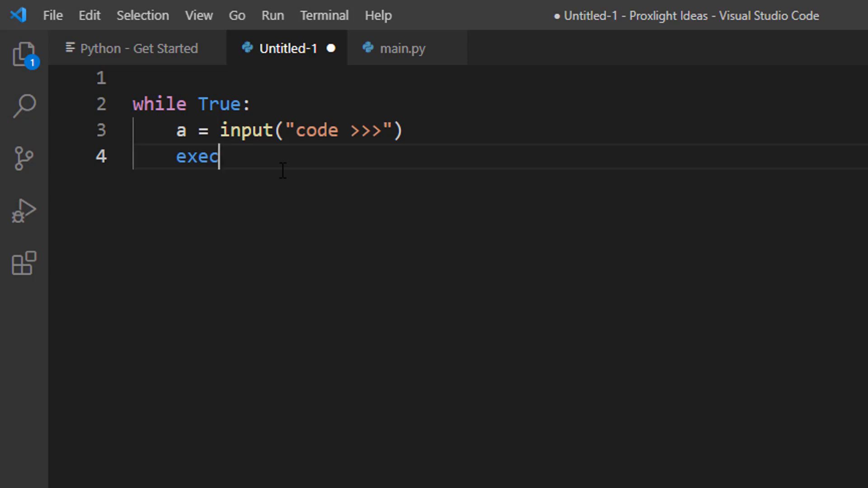
pyautogui.write('(a')
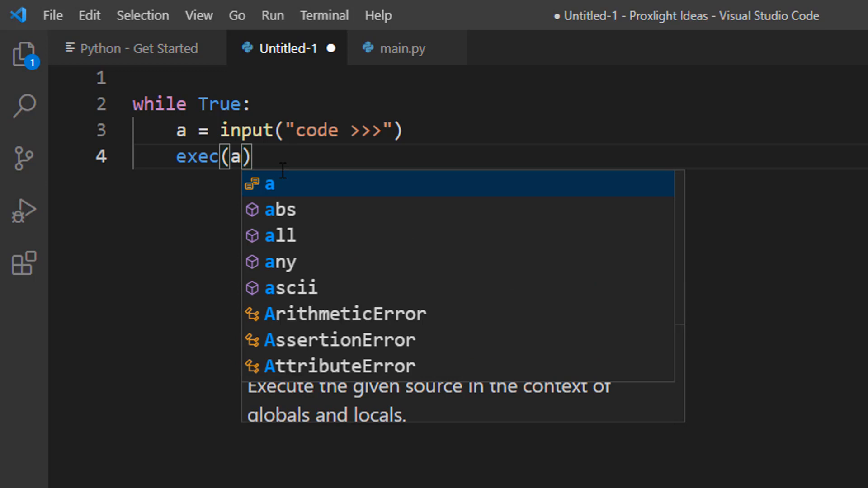
pyautogui.press('Escape')
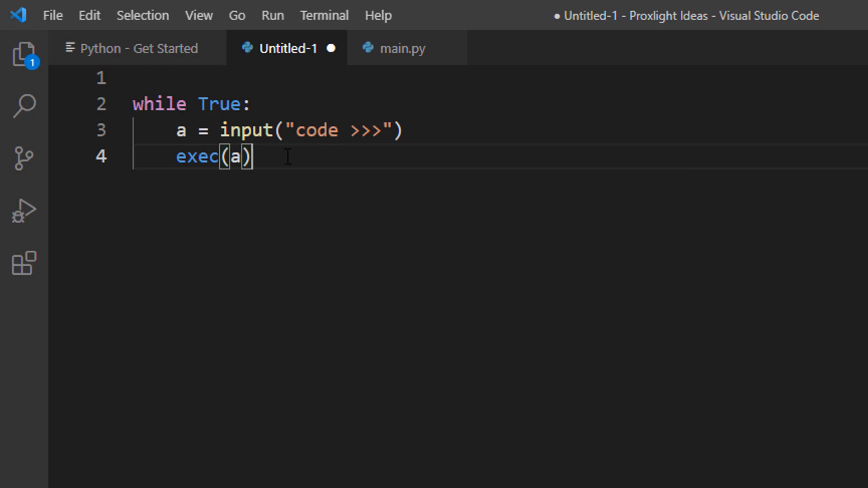
pyautogui.moveTo(299, 131)
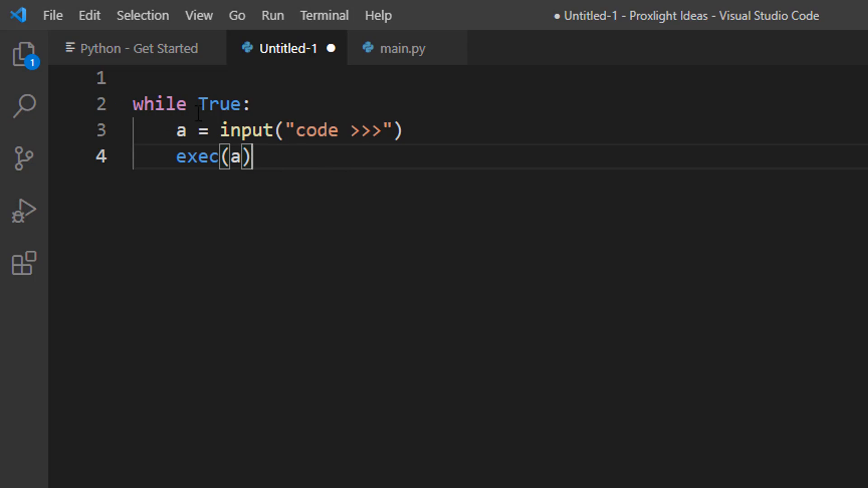
pyautogui.moveTo(280, 183)
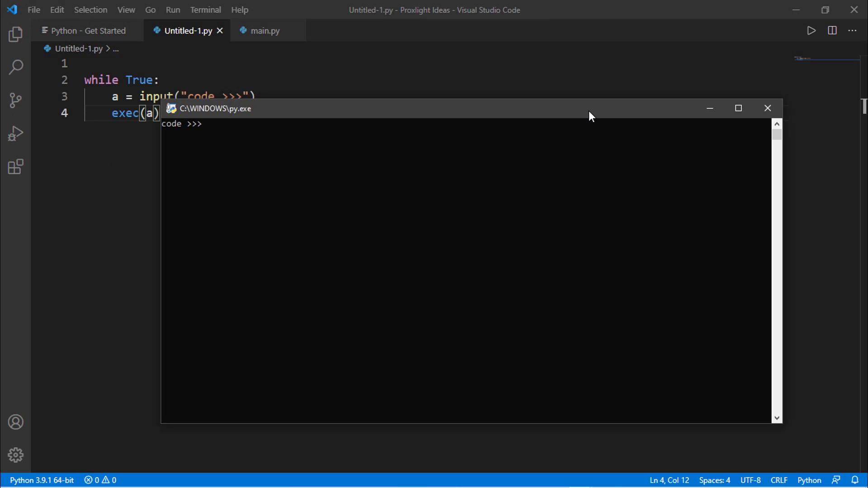
# - Enter print("hello world") at the running script's code >>> prompt
pyautogui.write('pri')
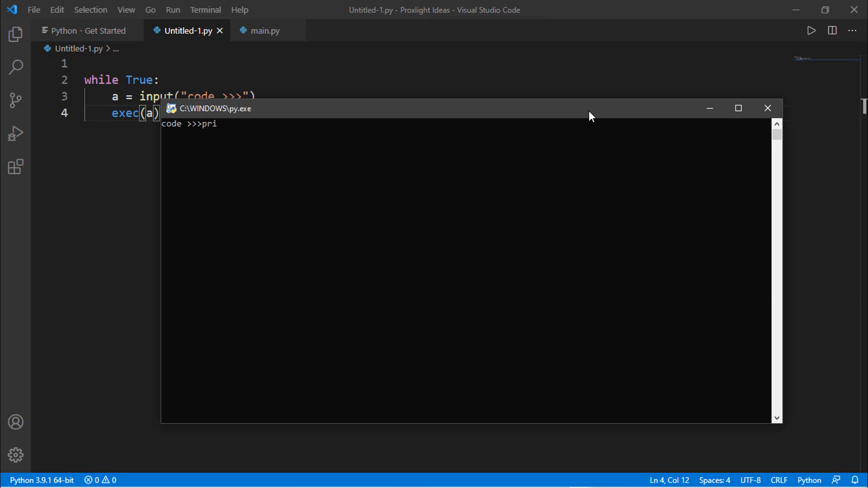
pyautogui.write('nt(')
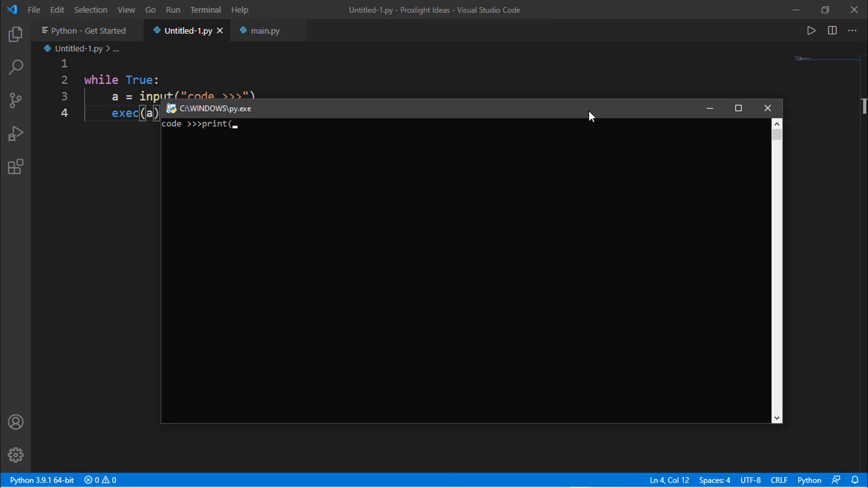
pyautogui.write('"he')
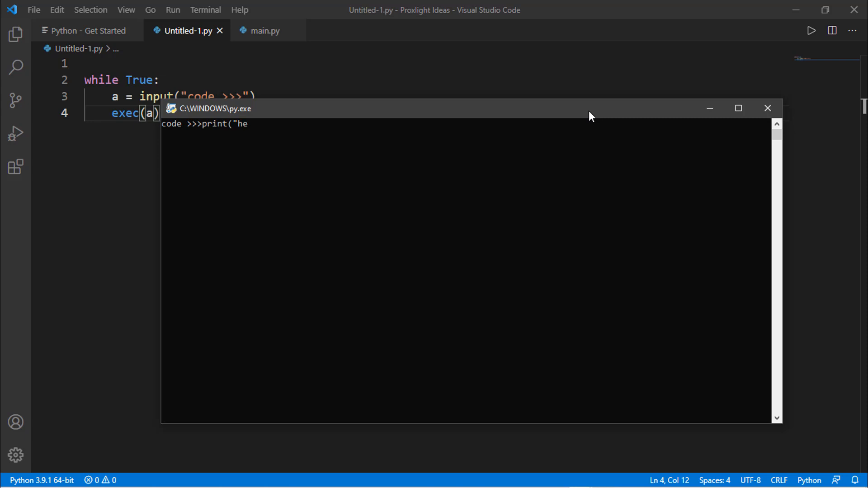
pyautogui.write('llo wo')
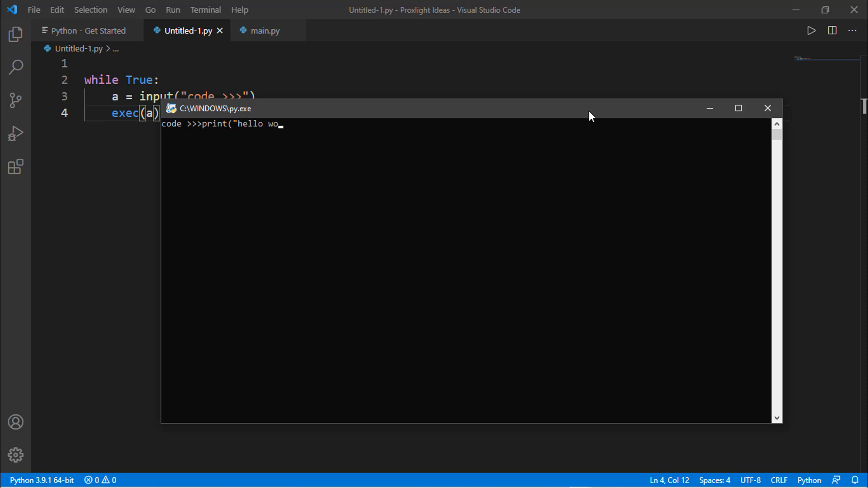
pyautogui.write('rld"')
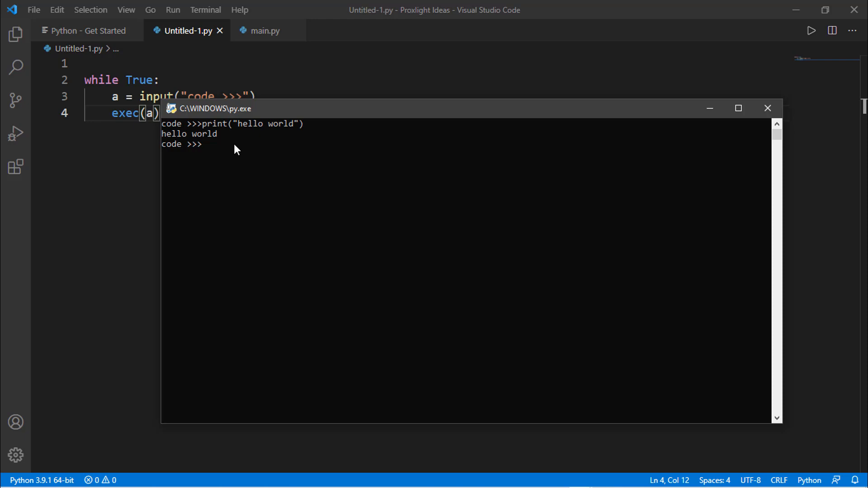
pyautogui.moveTo(260, 149)
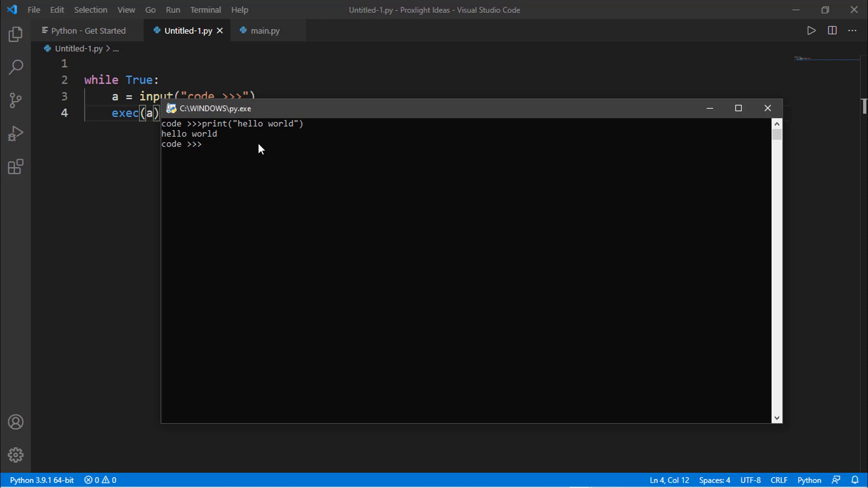
# - Switch from Untitled-1.py to the main.py tab with the Proxpy source
pyautogui.click(767, 108)
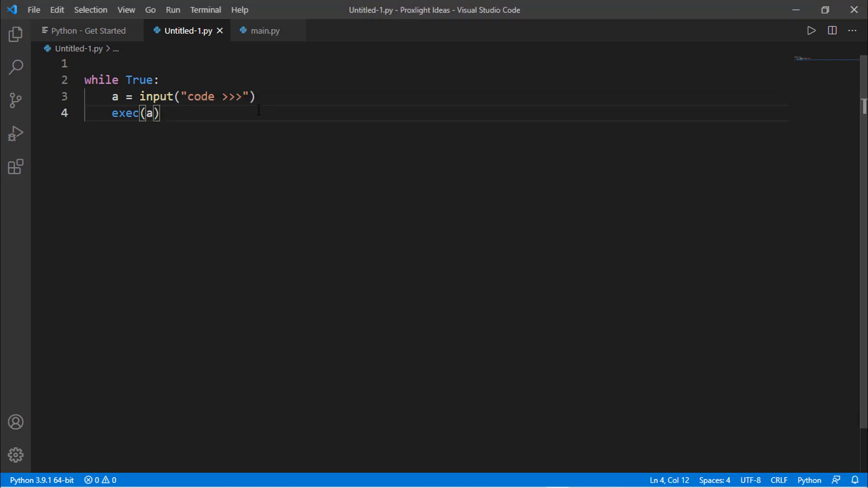
pyautogui.moveTo(283, 165)
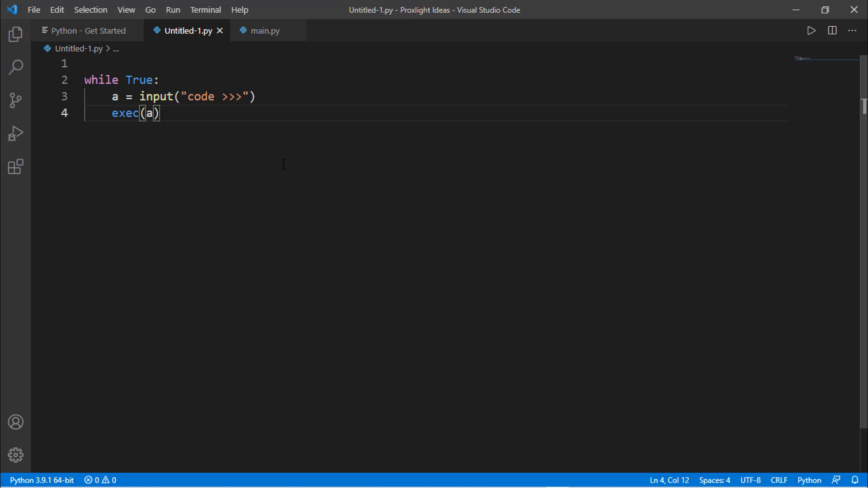
pyautogui.moveTo(238, 139)
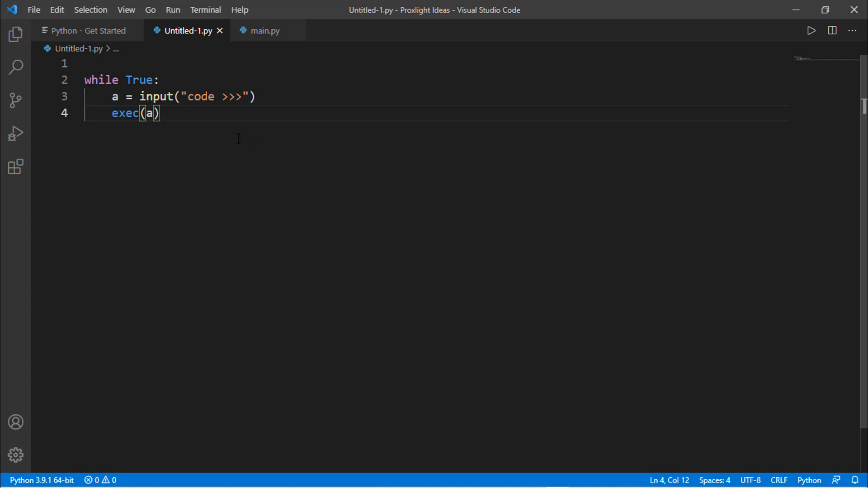
pyautogui.click(265, 31)
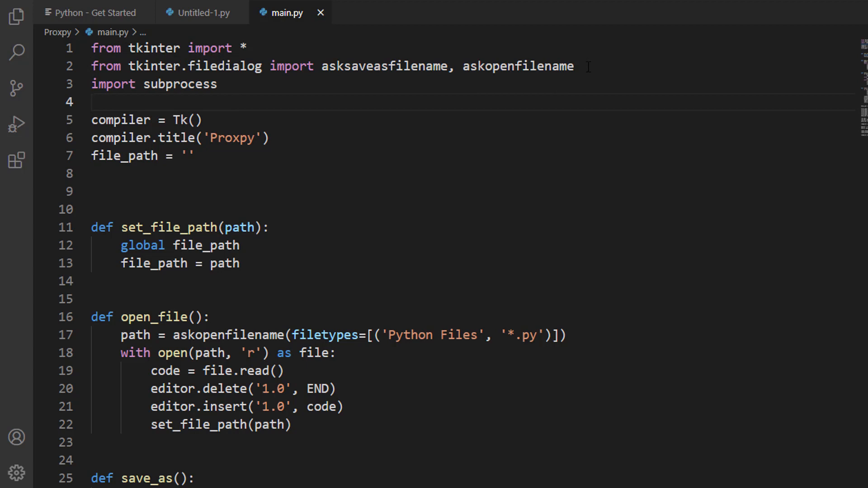
pyautogui.tripleClick(332, 66)
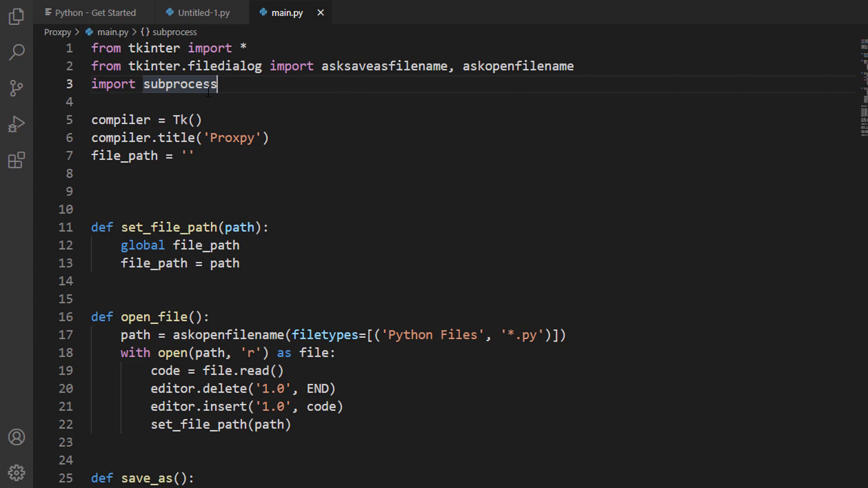
pyautogui.scroll(-3)
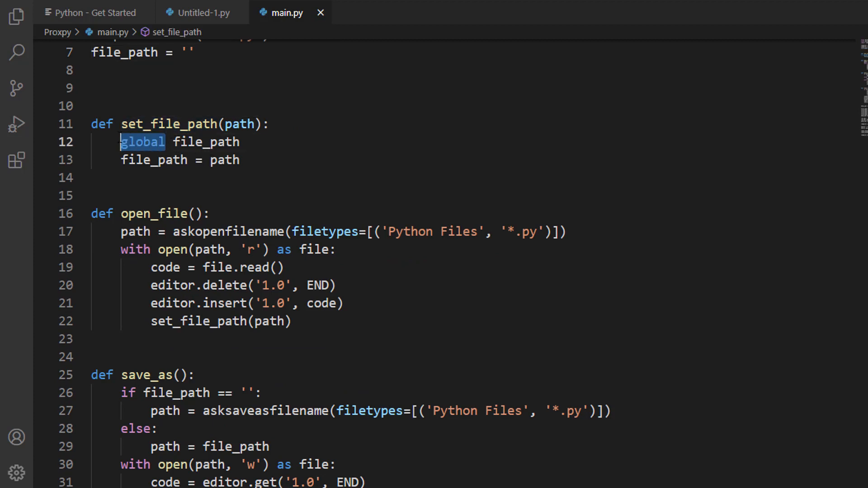
pyautogui.moveTo(613, 93)
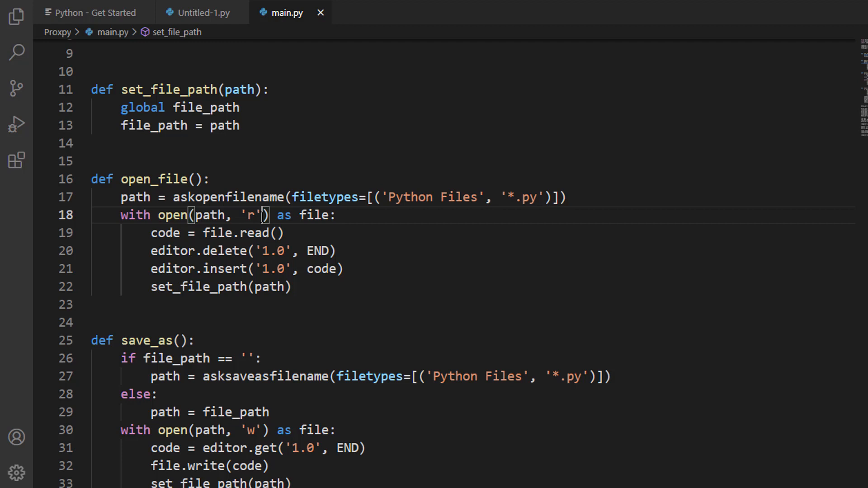
pyautogui.click(177, 197)
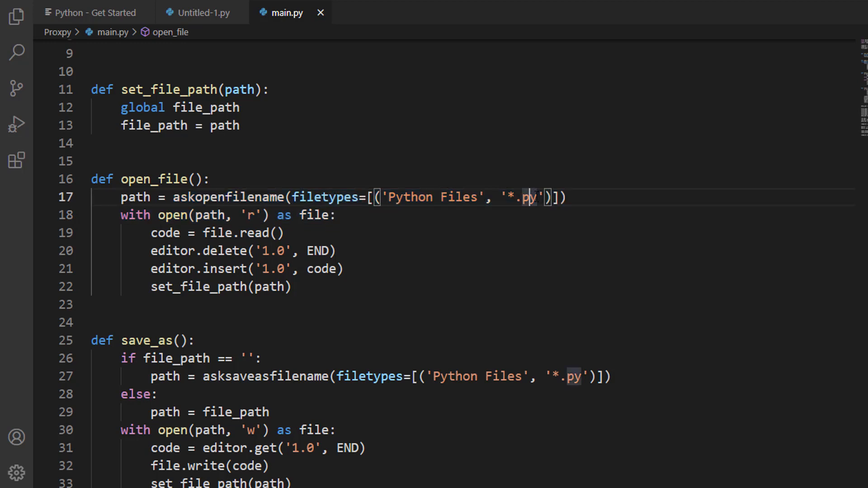
pyautogui.doubleClick(517, 197)
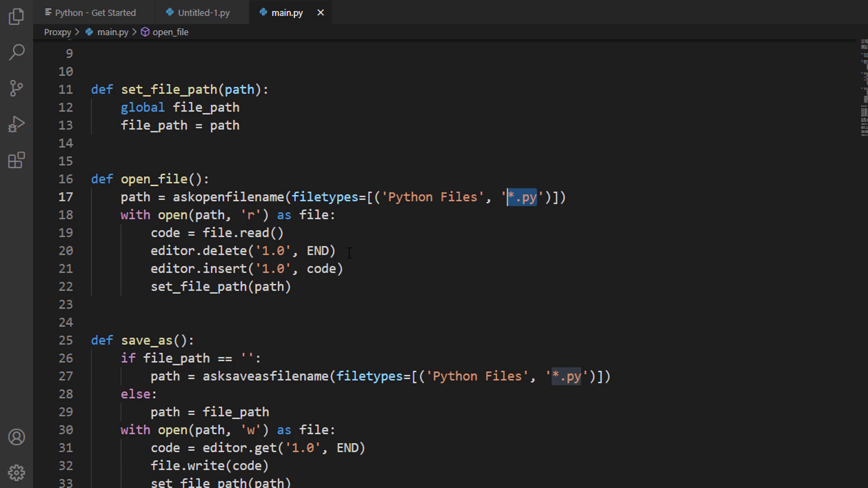
pyautogui.click(332, 250)
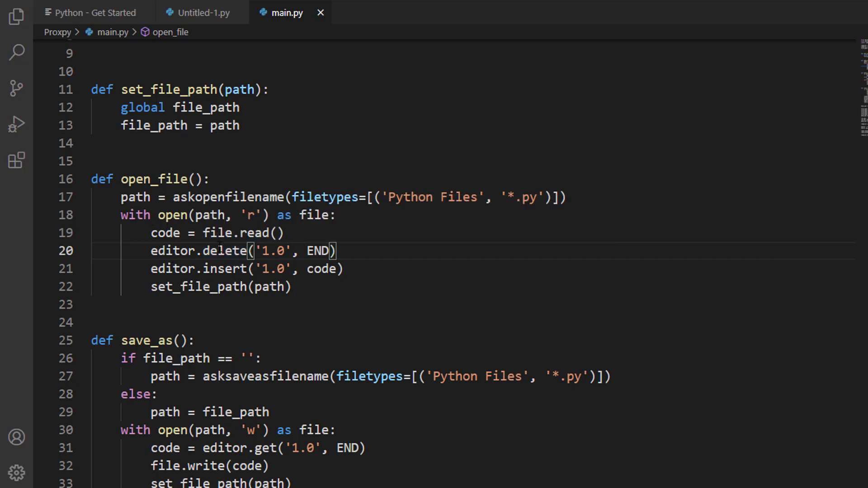
pyautogui.scroll(-3)
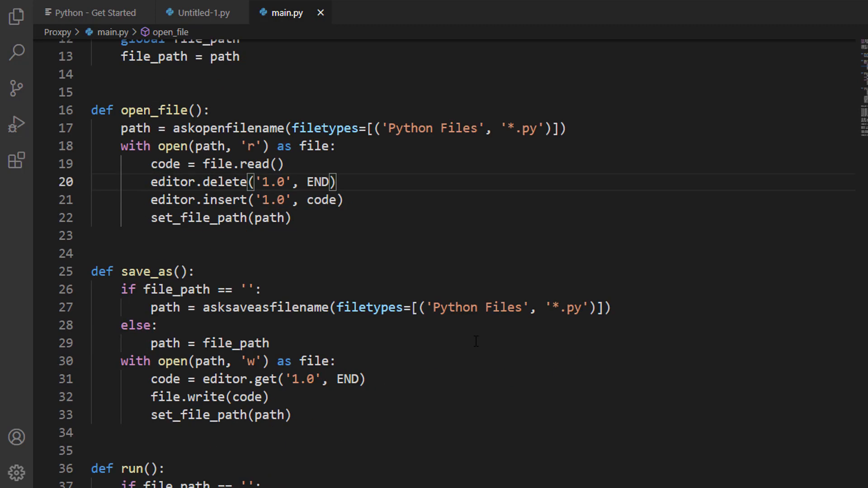
pyautogui.scroll(-3)
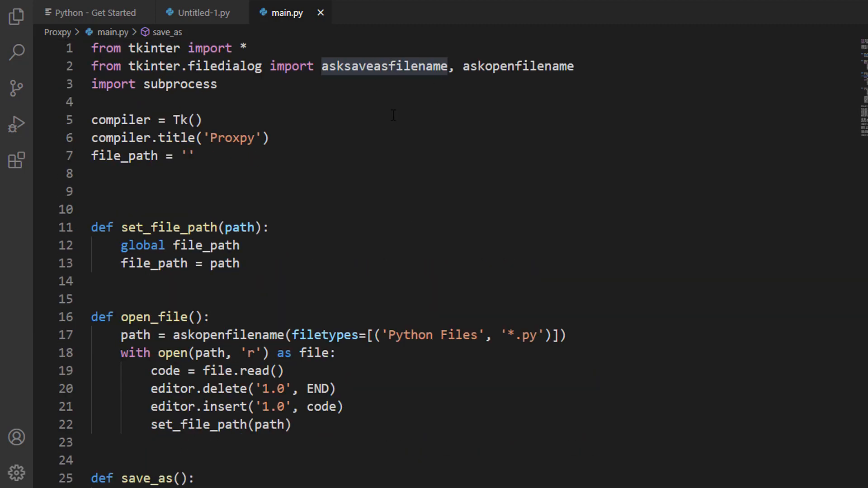
pyautogui.scroll(-3)
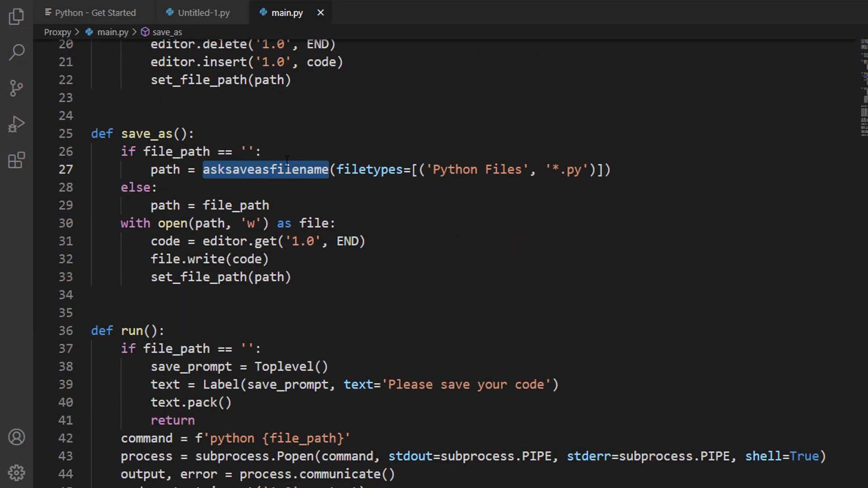
pyautogui.scroll(-3)
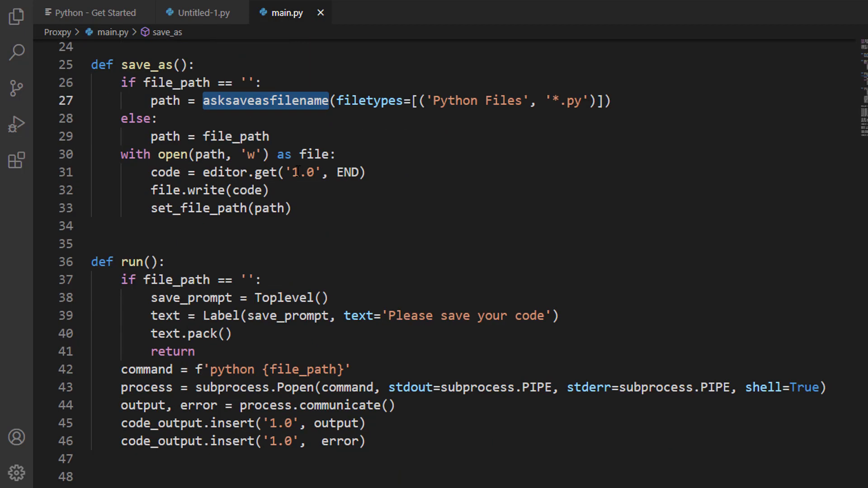
pyautogui.scroll(-3)
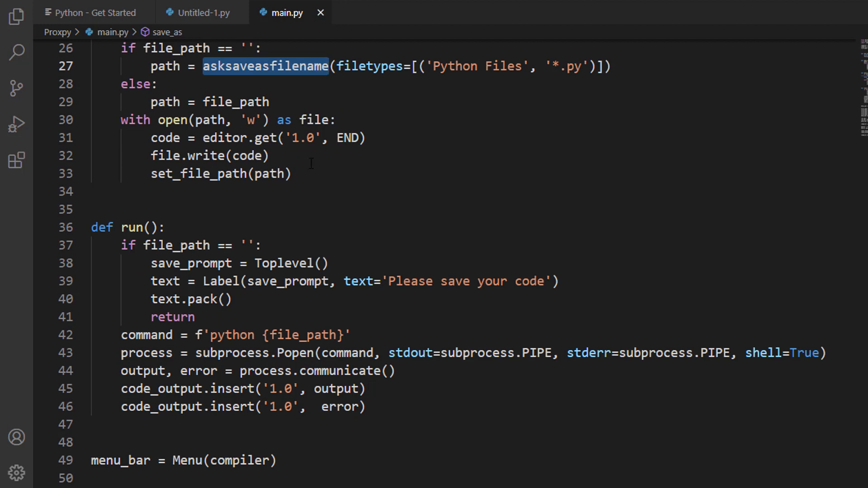
pyautogui.doubleClick(304, 138)
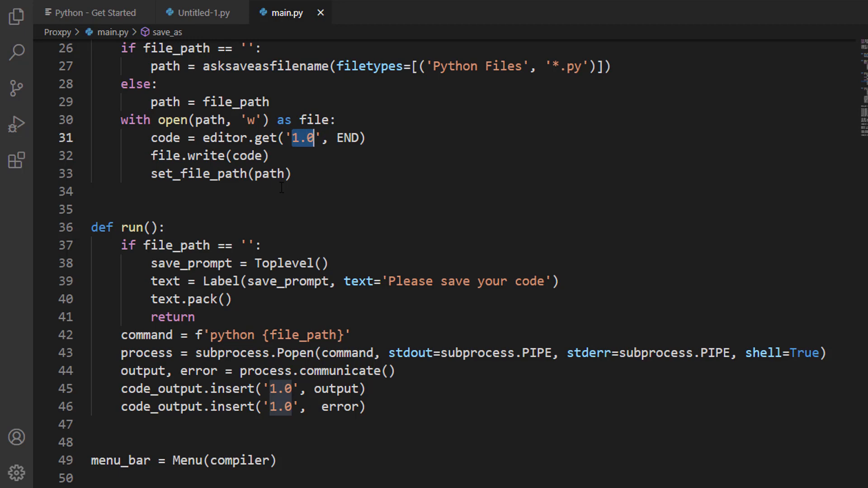
pyautogui.scroll(-3)
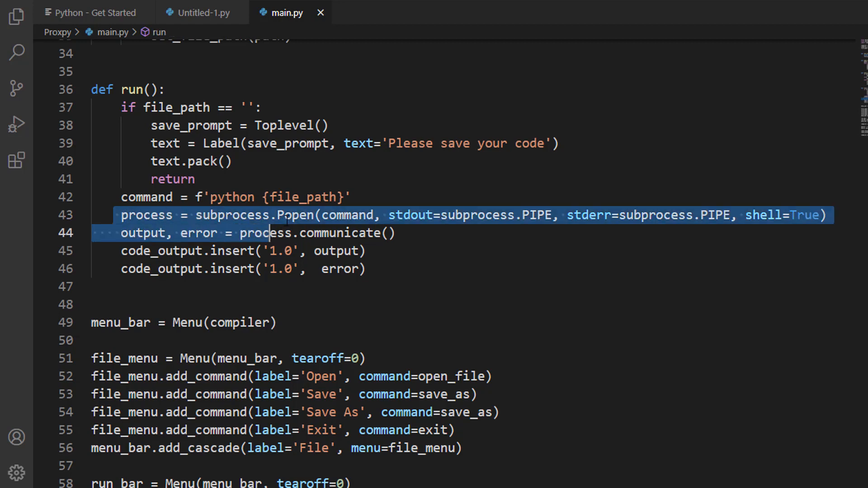
pyautogui.click(281, 215)
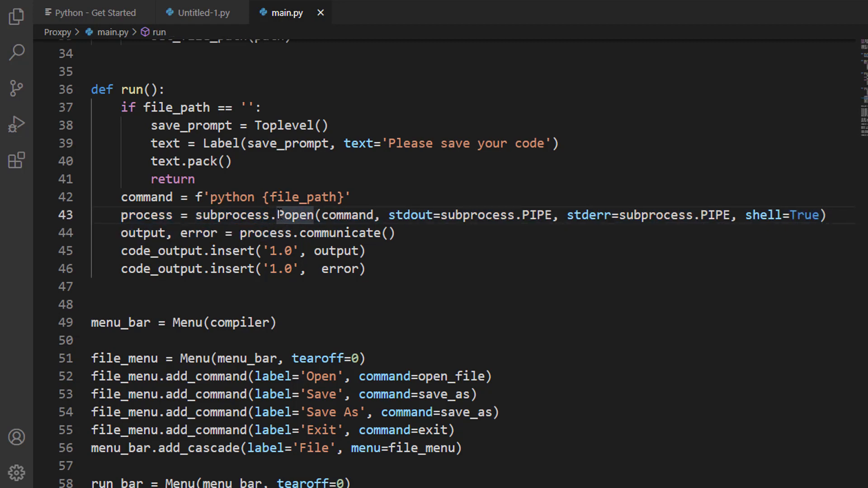
pyautogui.doubleClick(294, 215)
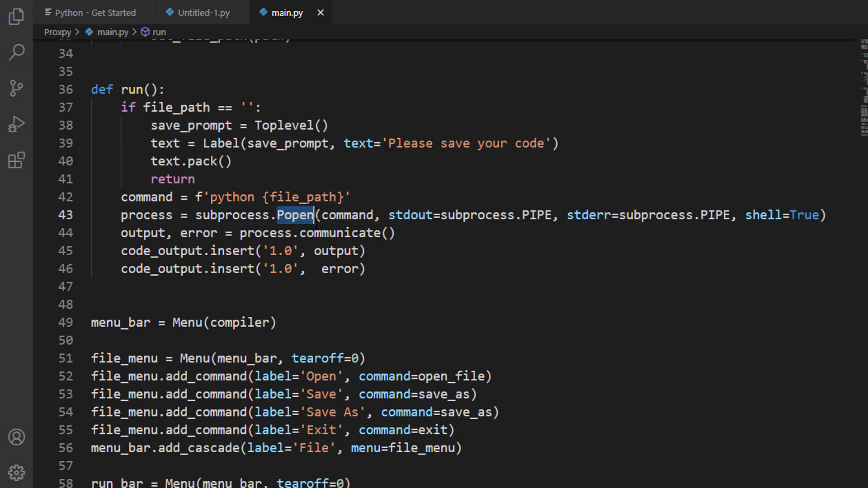
pyautogui.moveTo(294, 216)
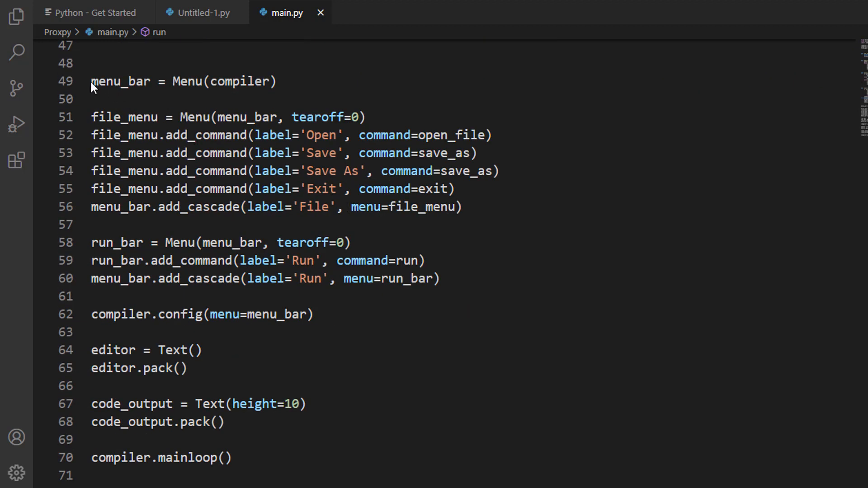
pyautogui.doubleClick(224, 82)
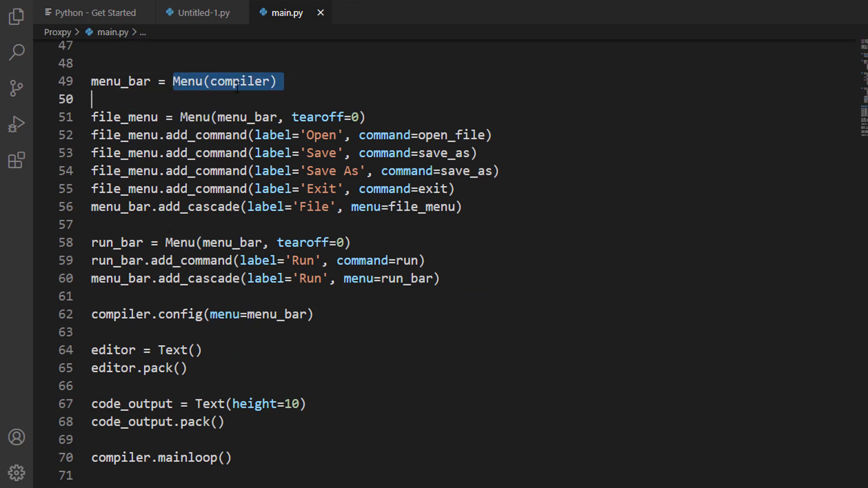
pyautogui.moveTo(235, 82)
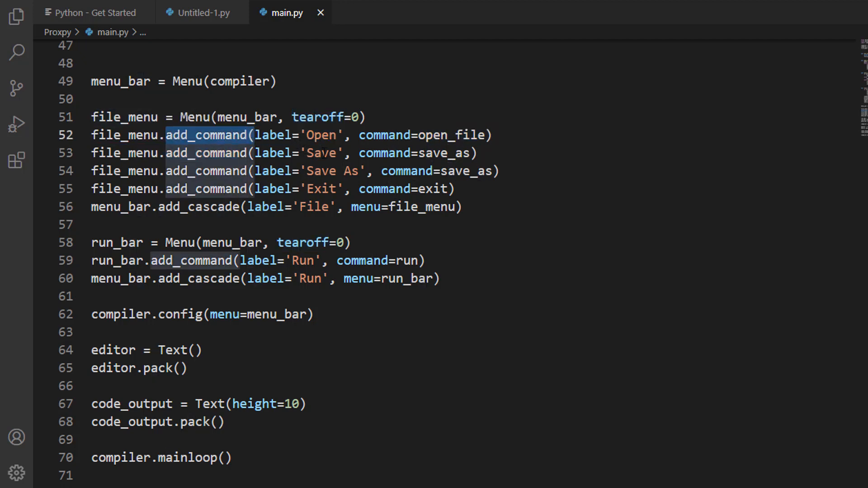
pyautogui.doubleClick(320, 134)
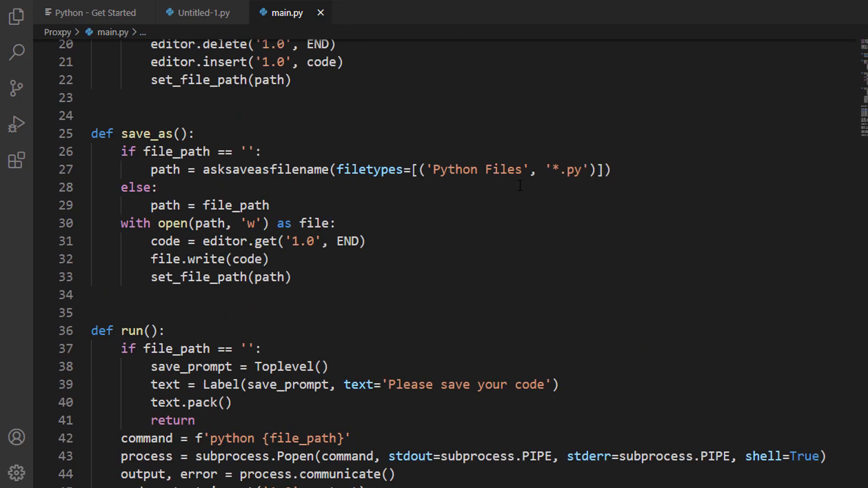
pyautogui.scroll(-3)
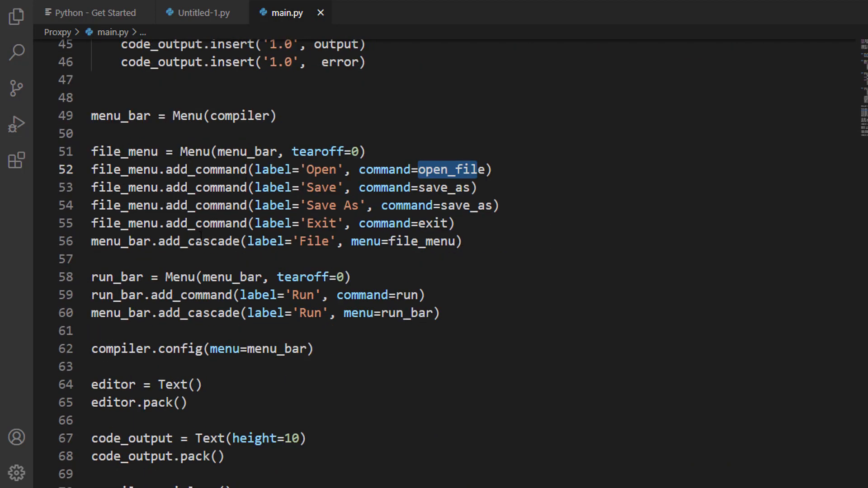
pyautogui.scroll(-3)
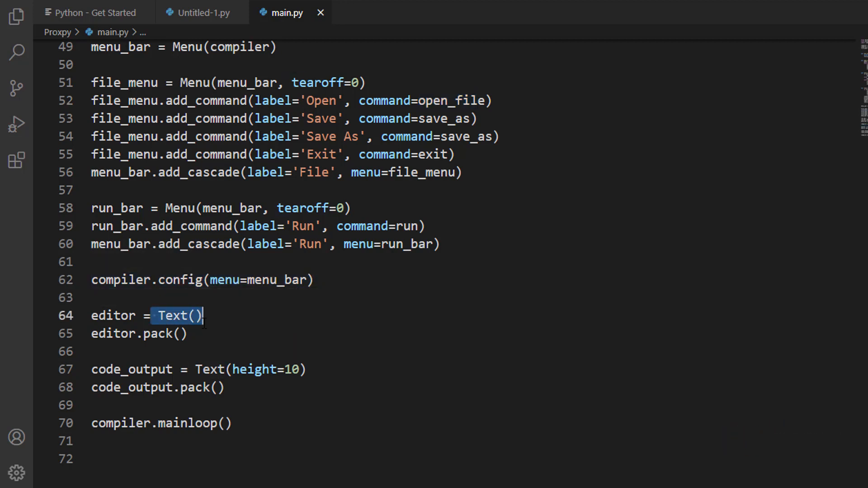
pyautogui.scroll(-3)
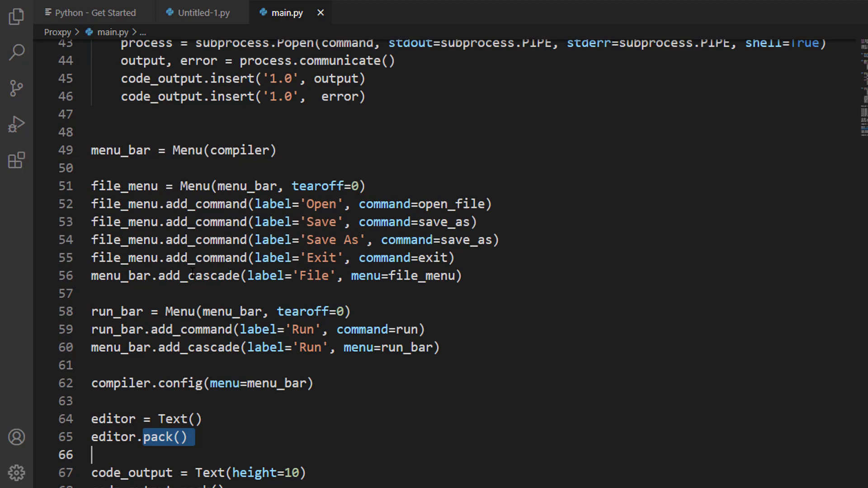
pyautogui.scroll(-3)
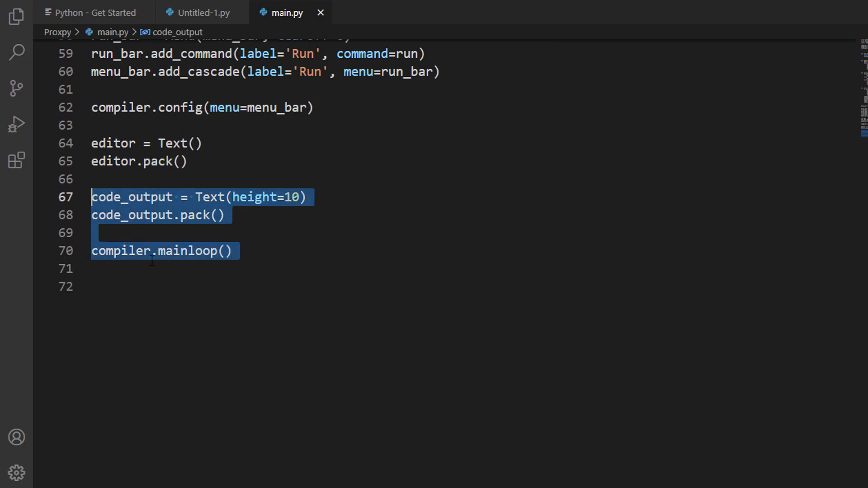
pyautogui.moveTo(349, 302)
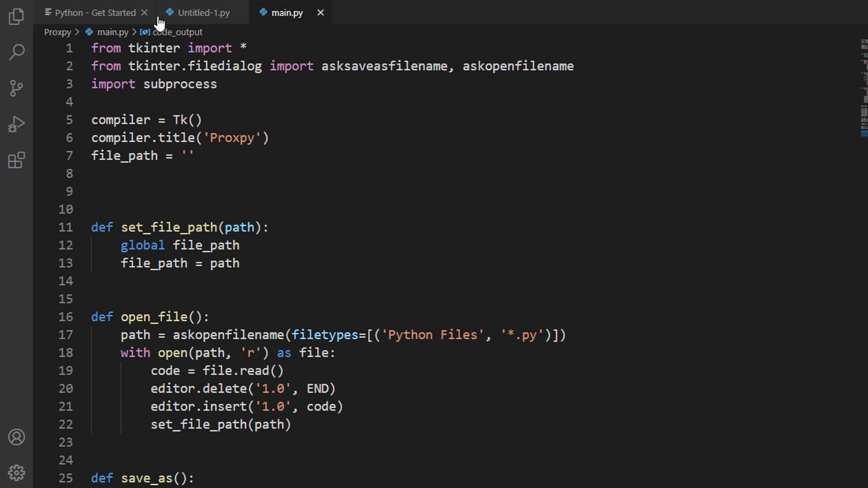
pyautogui.click(204, 11)
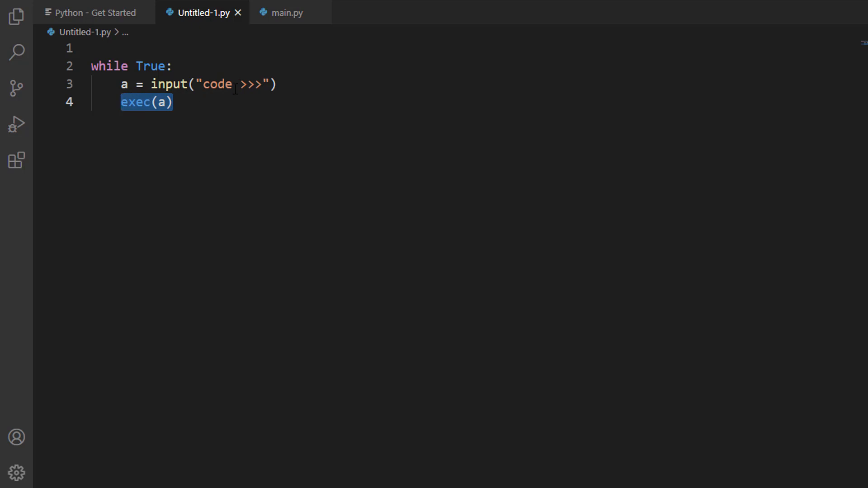
pyautogui.click(287, 12)
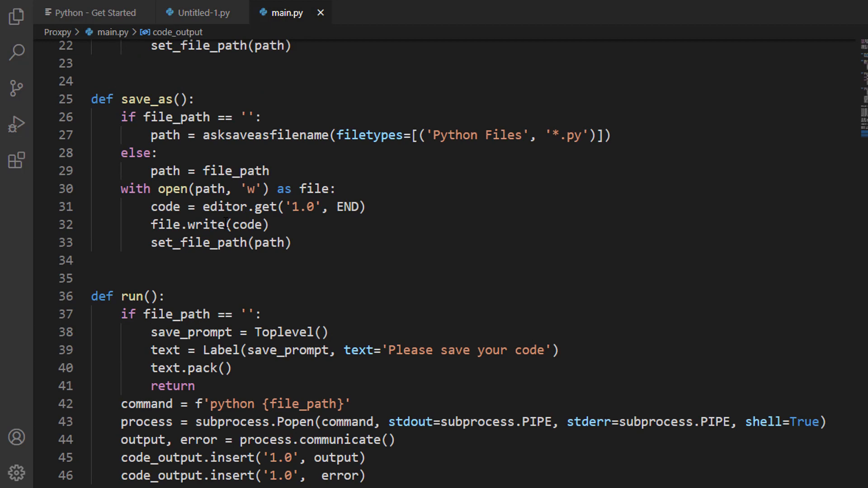
pyautogui.scroll(-3)
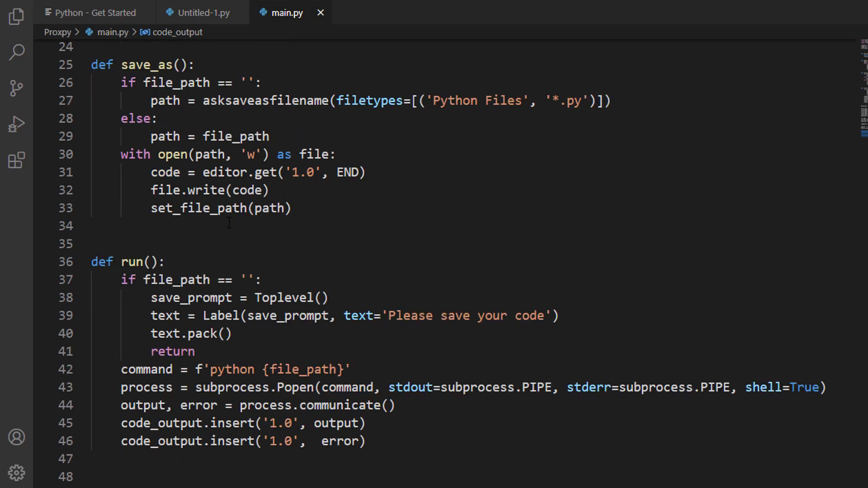